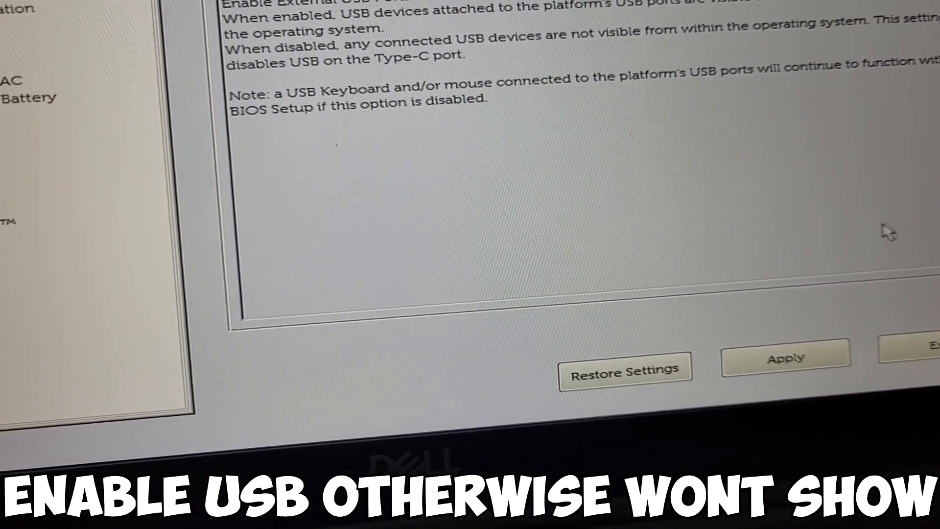
Apply the enabled external USB configuration and save it as custom user settings
left_click(780, 369)
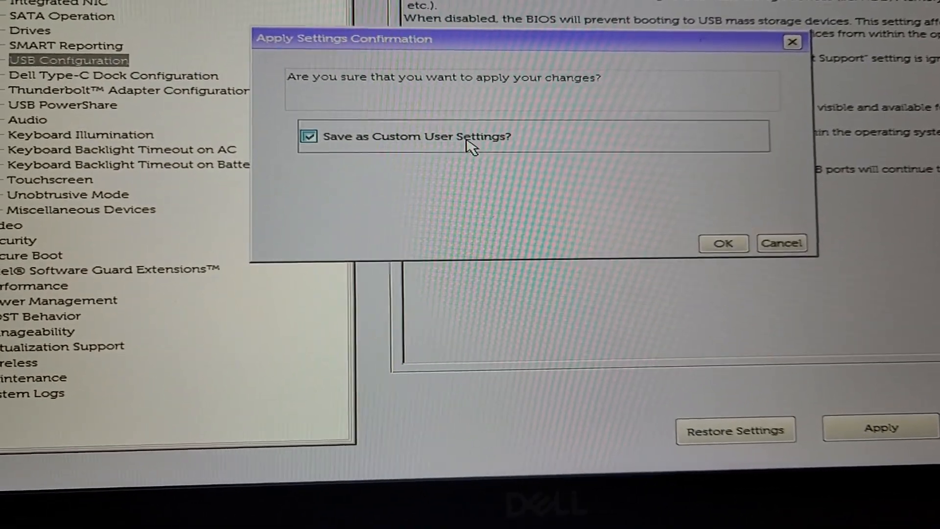
left_click(722, 243)
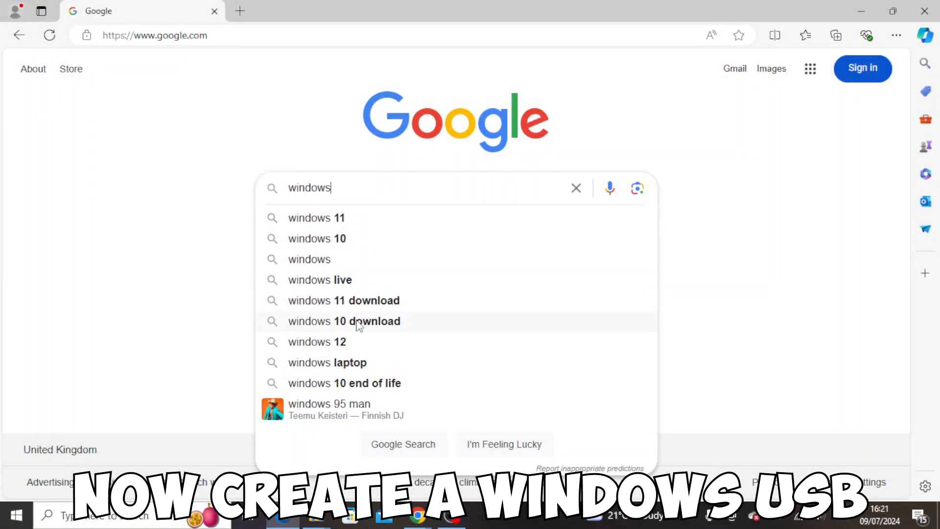
Search Google for 'windows 11 download' and reach Microsoft's Windows 11 download page
left_click(345, 301)
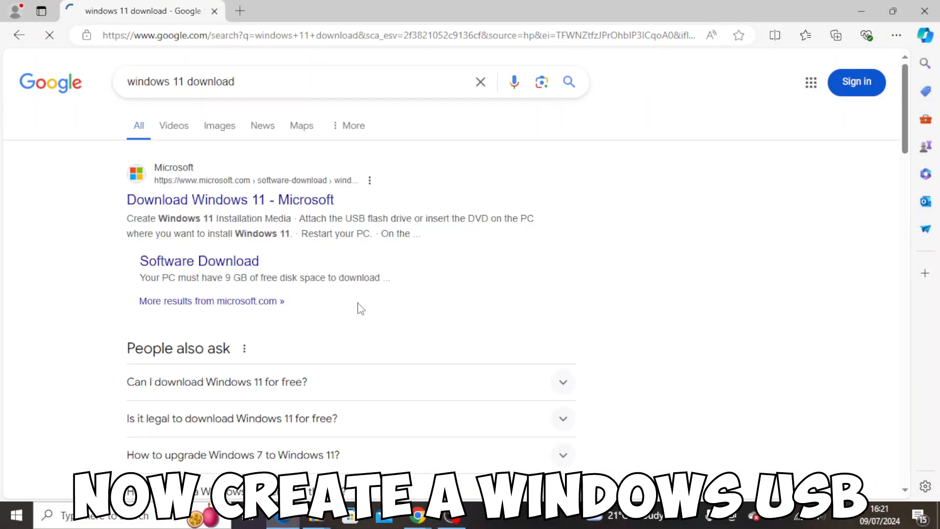
left_click(231, 199)
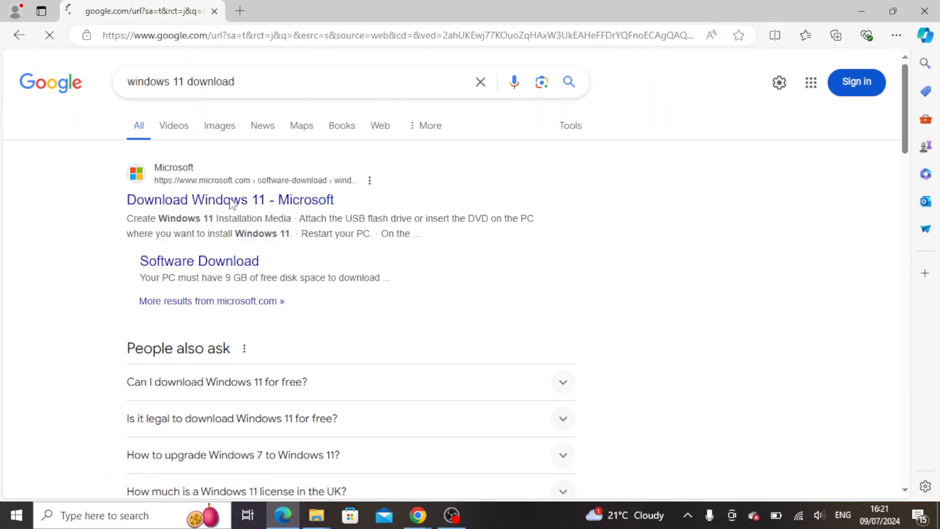
left_click(231, 200)
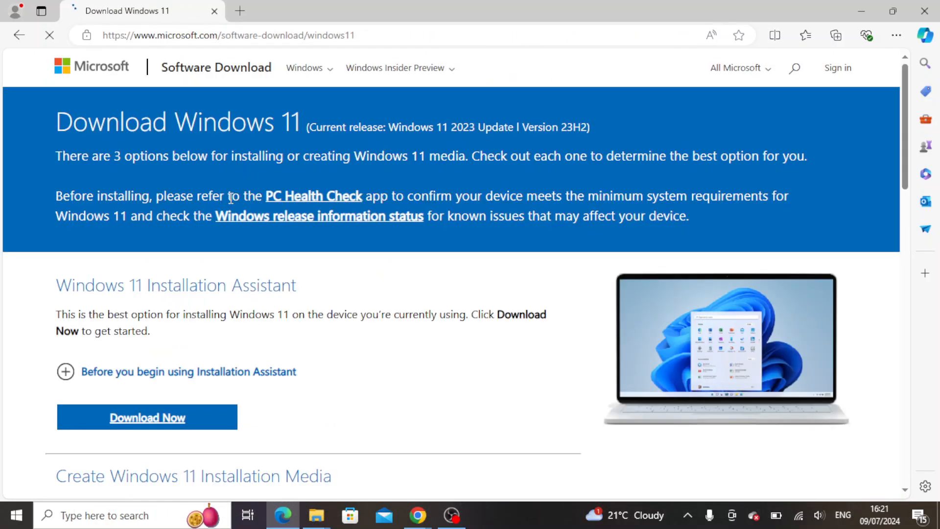
scroll("down", 3)
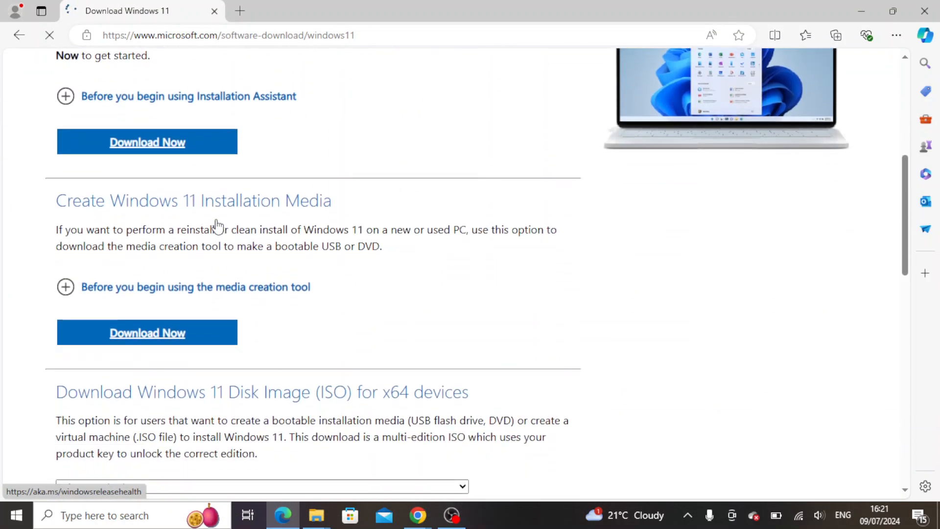
scroll("down", 3)
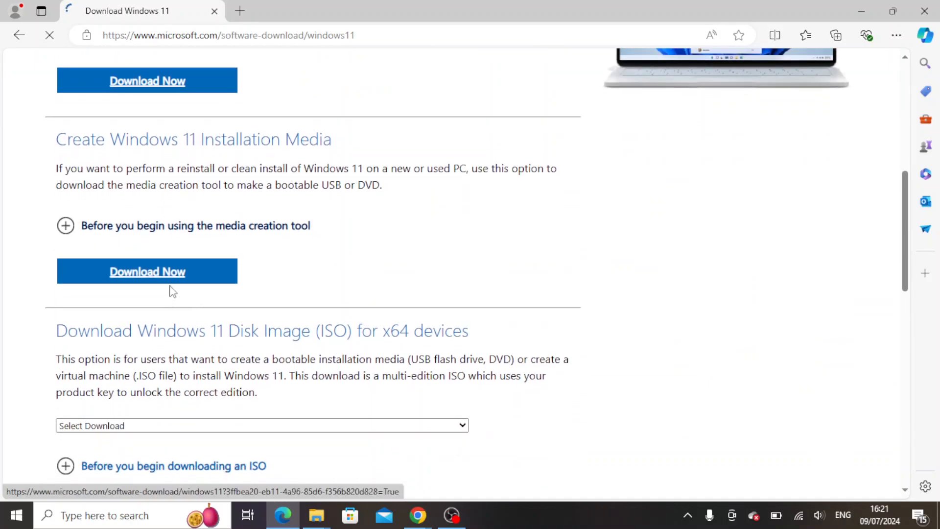
scroll("down", 3)
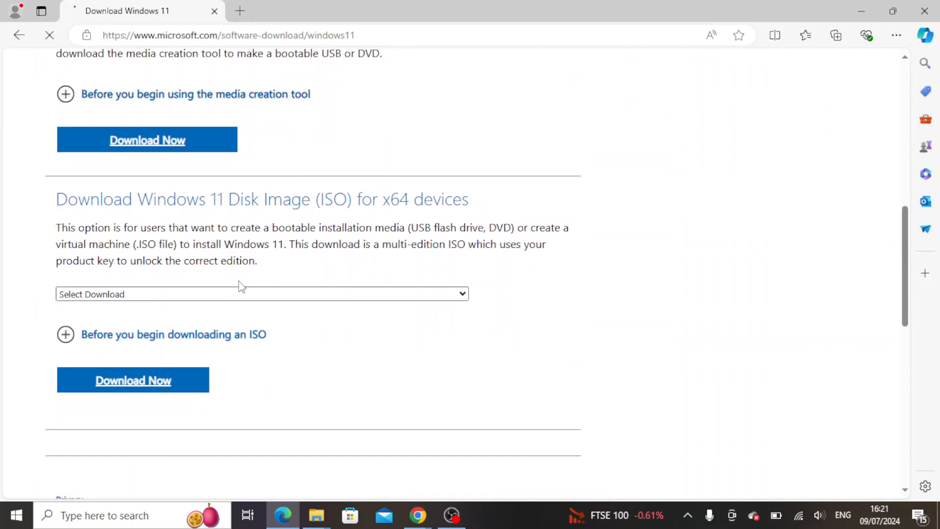
Choose the multi-edition Windows 11 x64 ISO in English International and start the 64-bit download
left_click(240, 294)
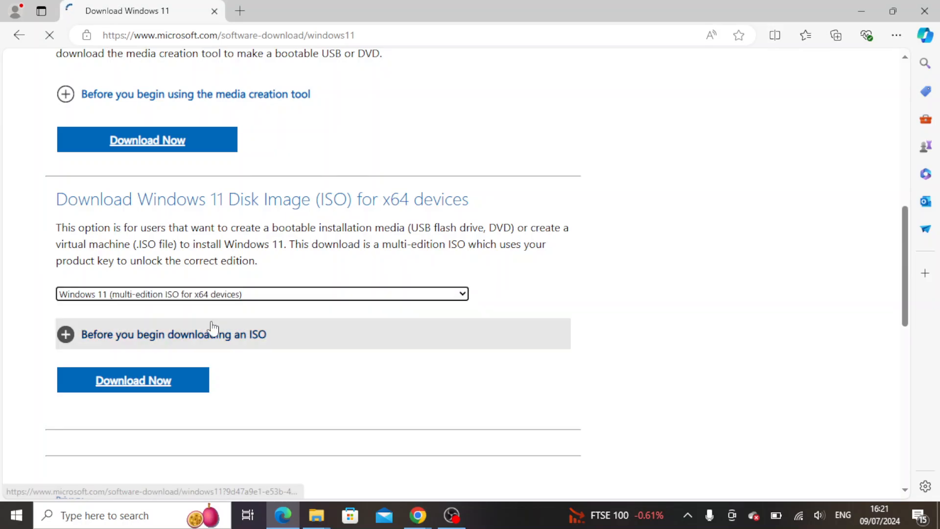
left_click(133, 380)
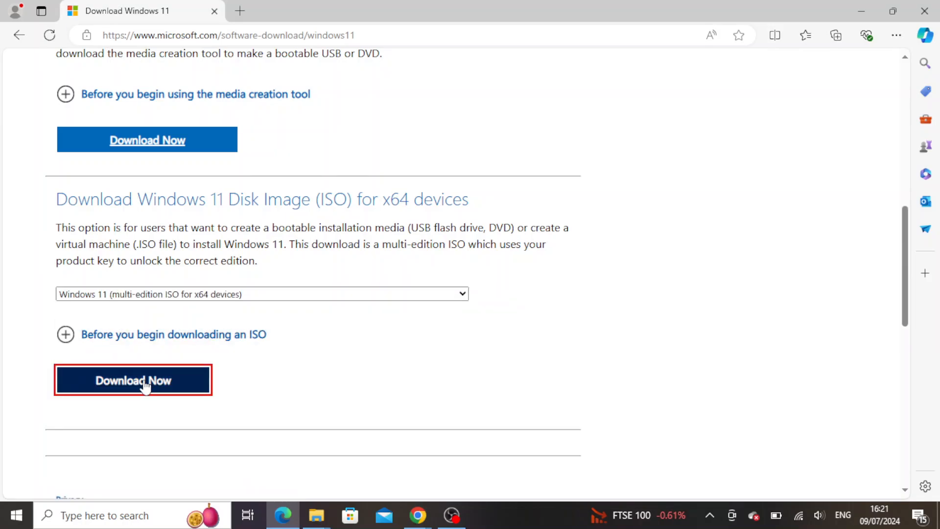
left_click(133, 380)
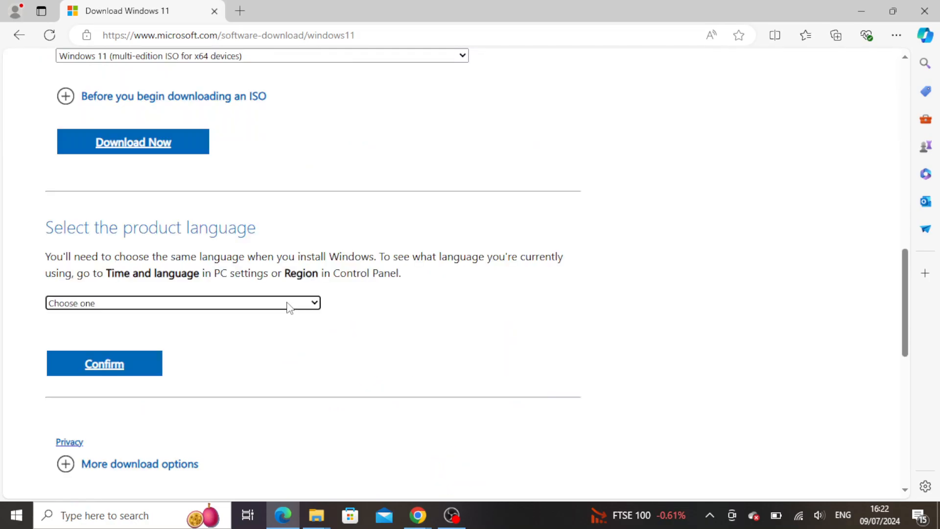
left_click(182, 302)
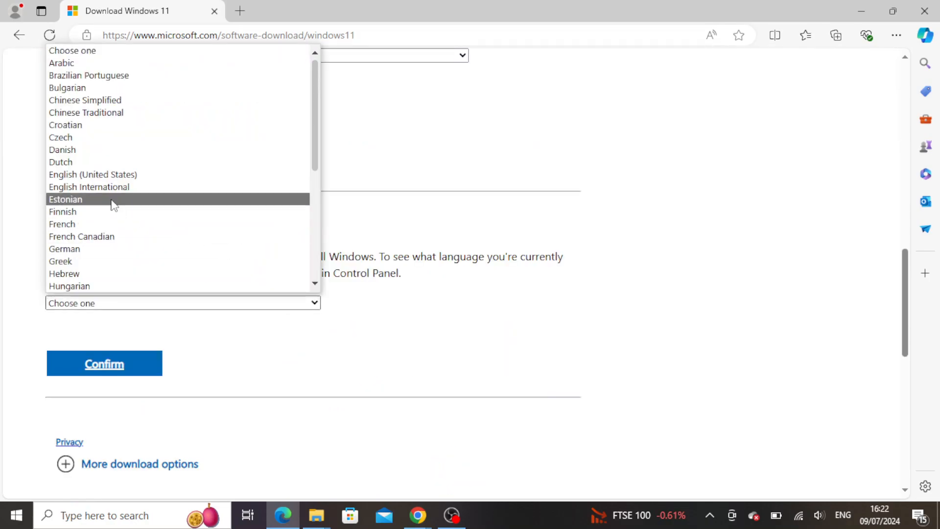
mouse_move(126, 192)
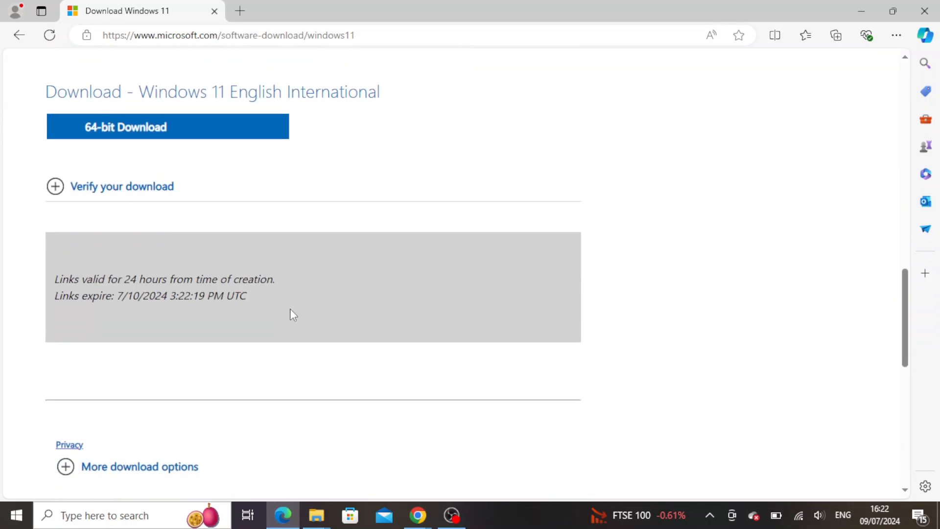
mouse_move(131, 134)
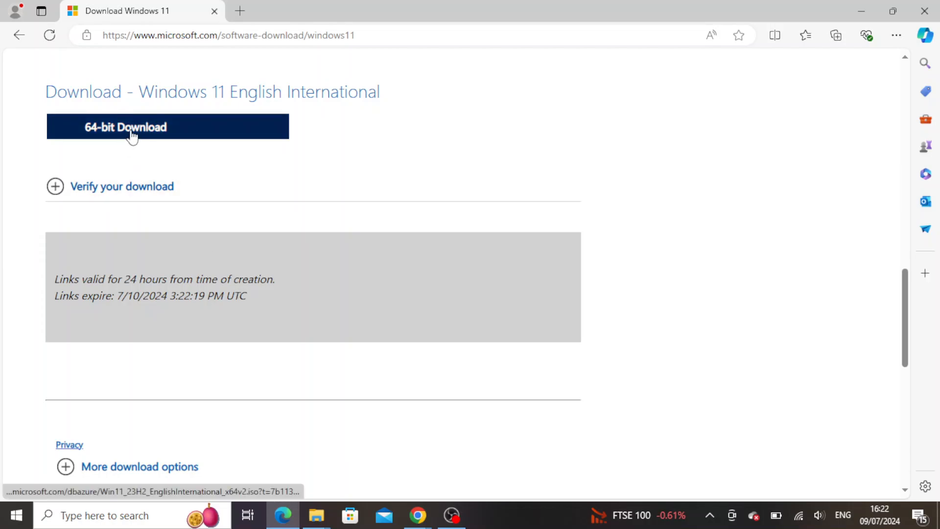
left_click(132, 132)
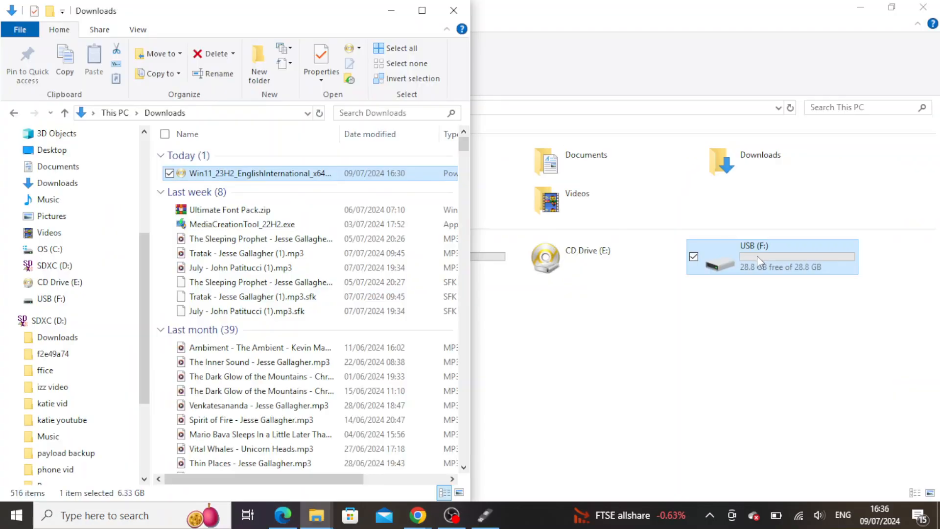
mouse_move(492, 527)
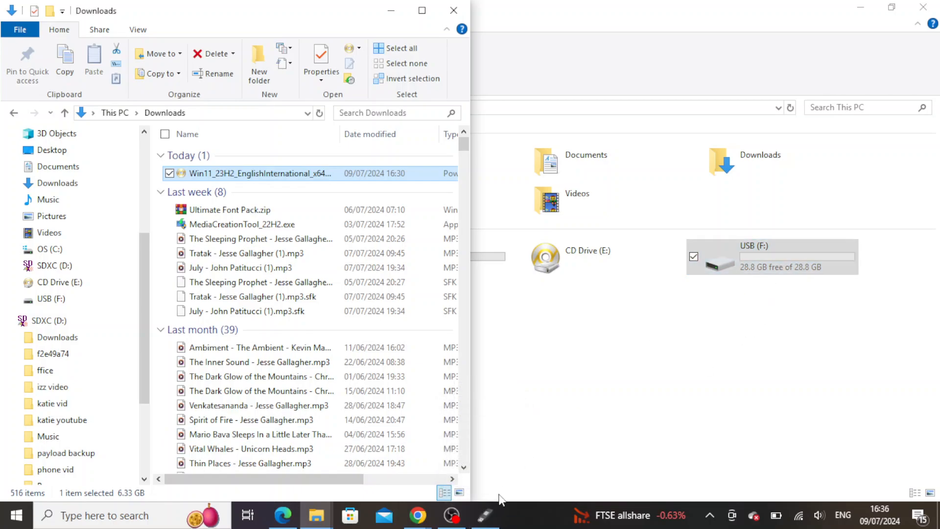
Switch to Rufus with the ISO in Downloads and USB (F:) showing in File Explorer
left_click(483, 514)
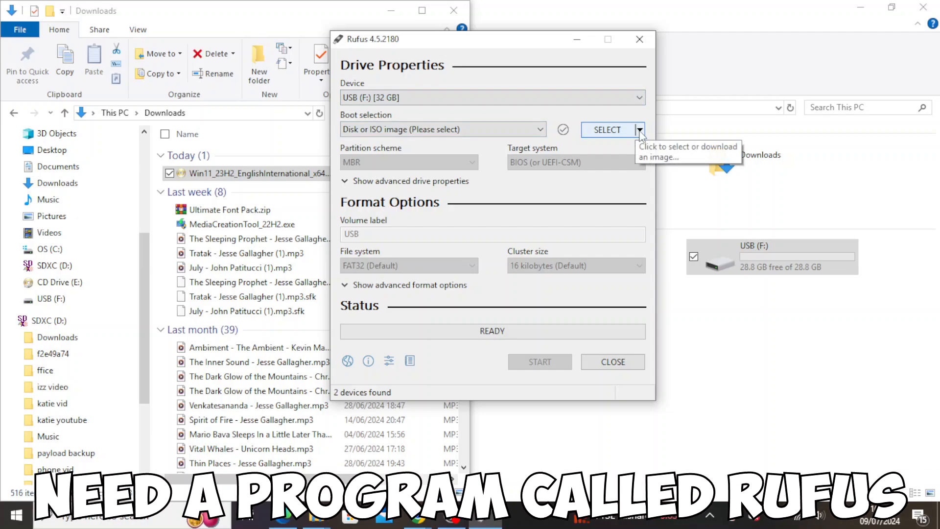
Load Win11_23H2_EnglishInternational_x64v2.iso from Downloads as the boot image for USB (F:)
left_click(639, 129)
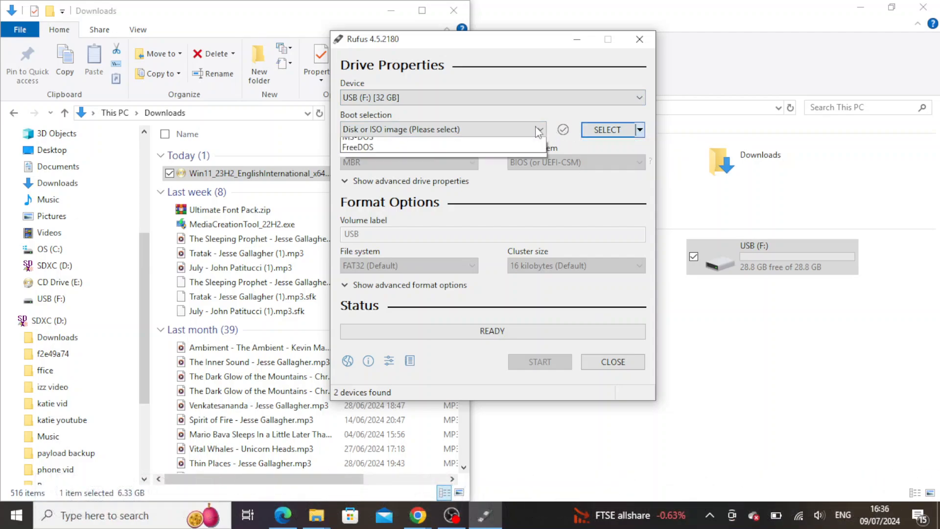
left_click(537, 130)
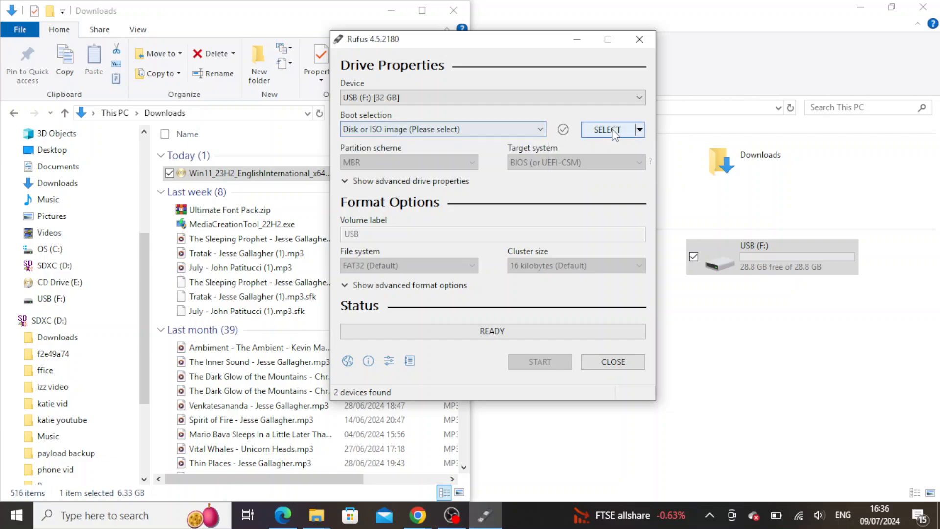
left_click(607, 129)
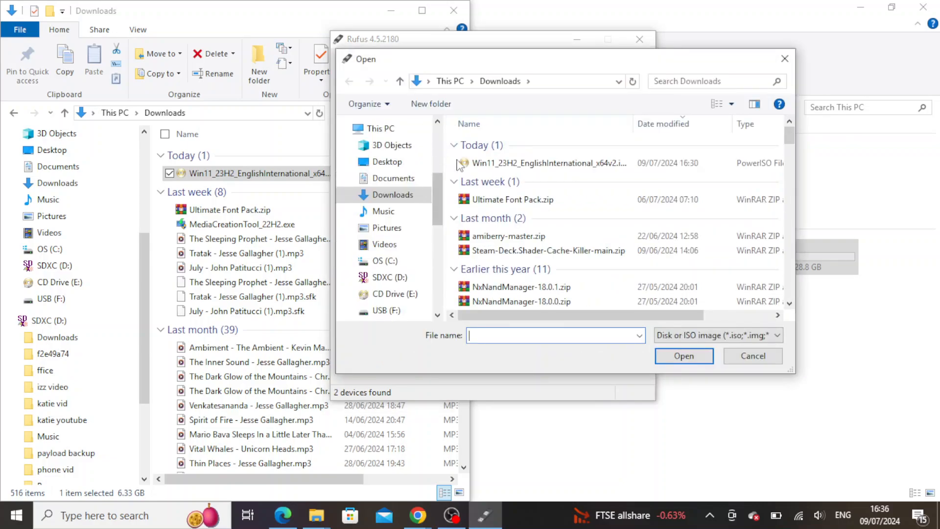
left_click(549, 163)
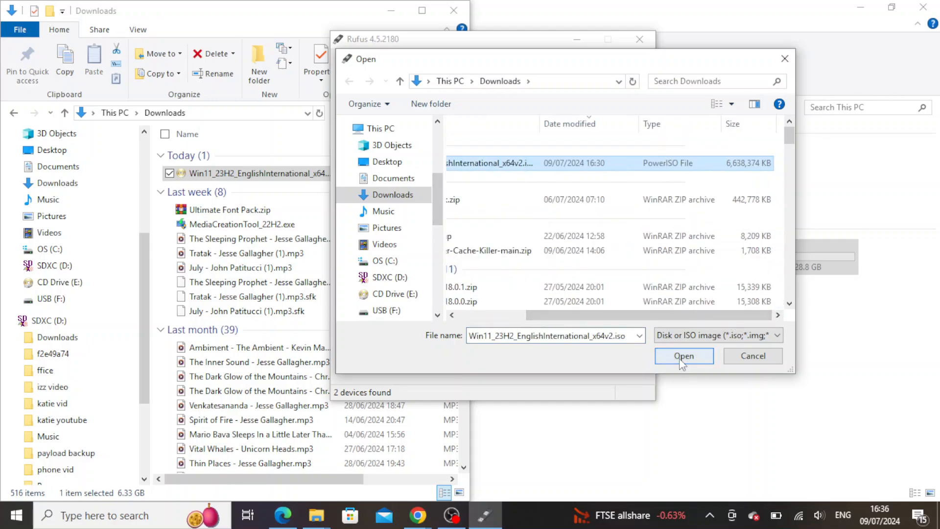
left_click(684, 356)
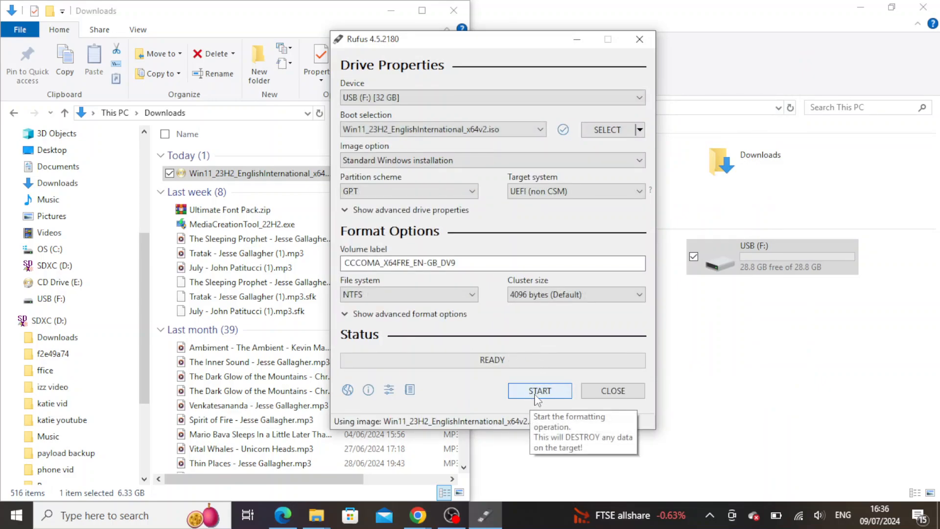
Start writing the ISO to the USB, keeping the TPM and online-account removal options and erasing the drive
left_click(539, 391)
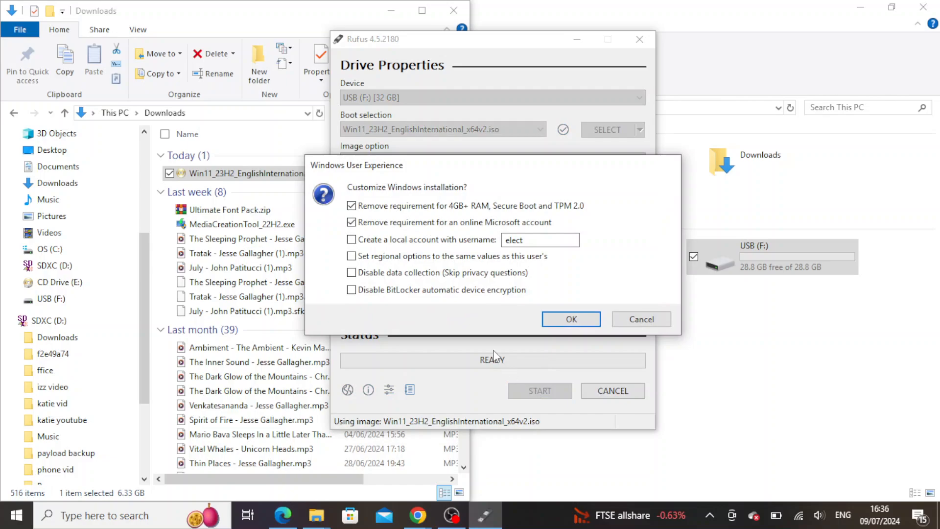
mouse_move(472, 306)
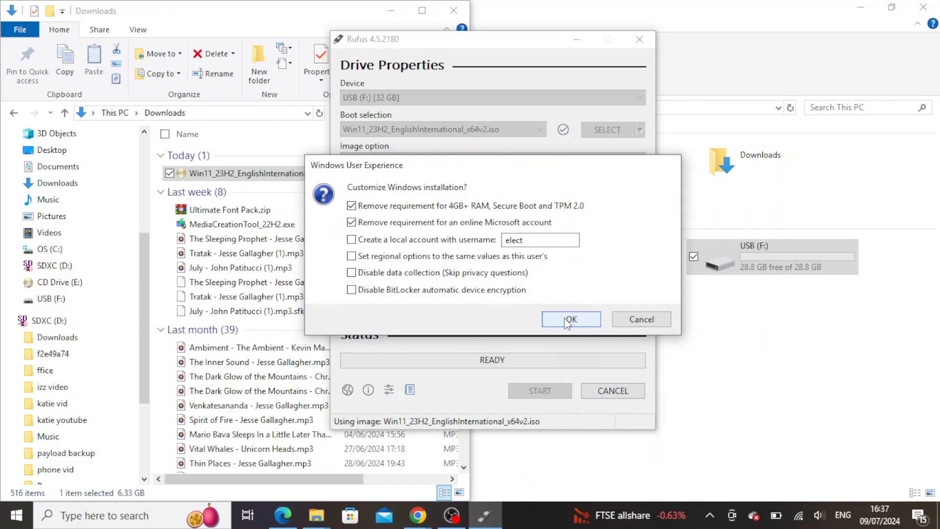
left_click(570, 319)
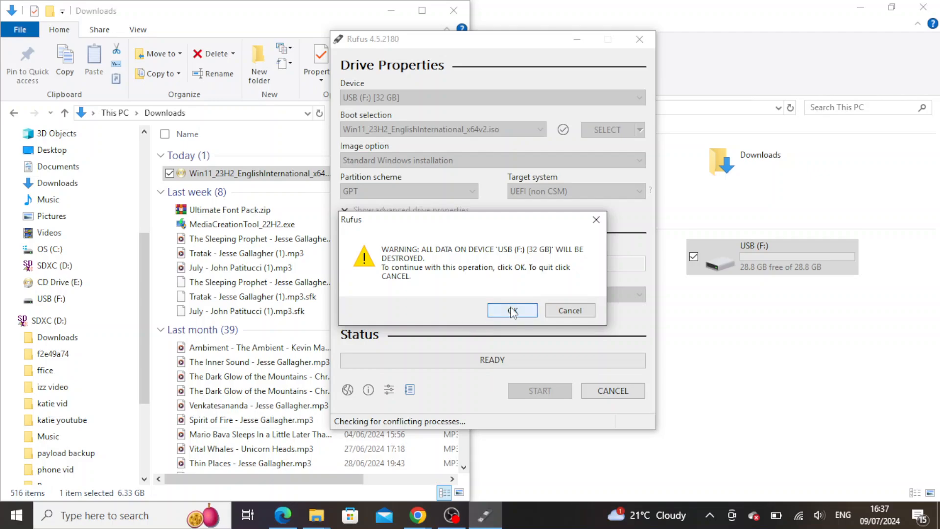
left_click(512, 311)
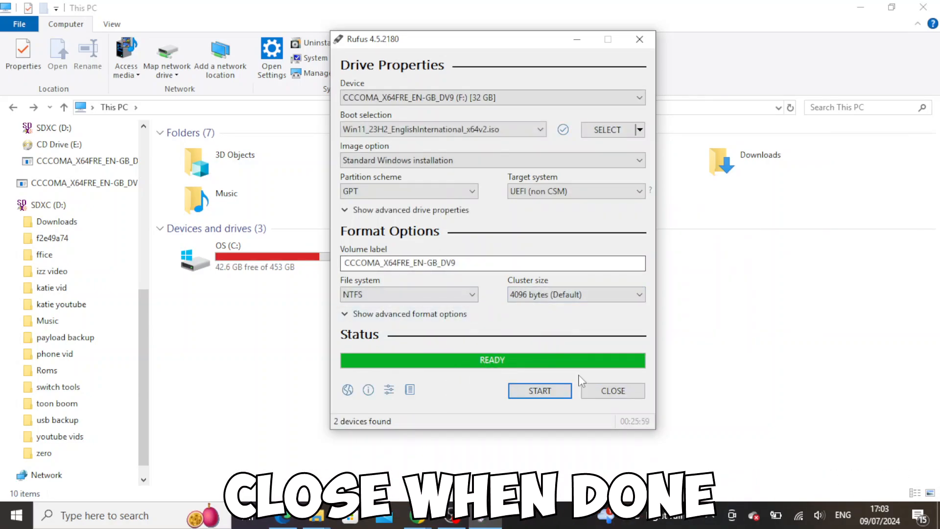
Close Rufus once the status bar shows READY for the finished USB drive
left_click(611, 391)
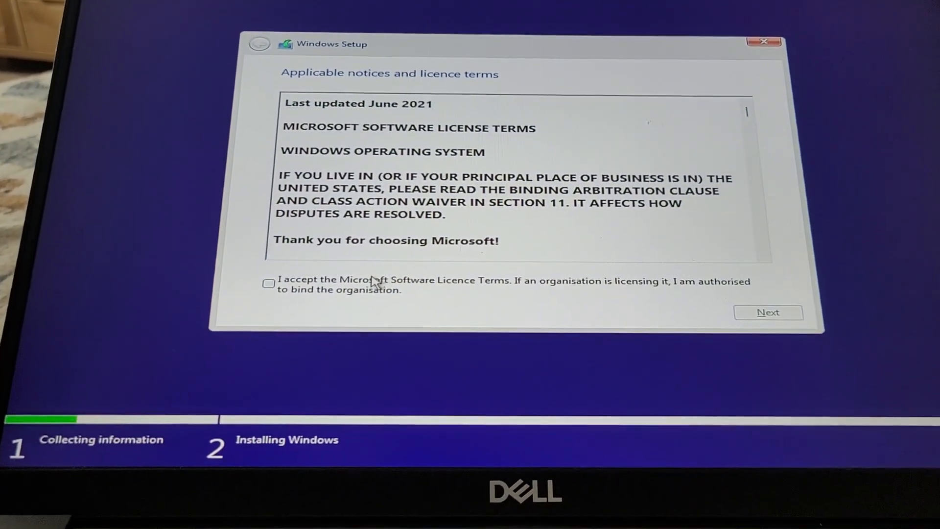
Accept the Microsoft licence terms and install Windows onto Drive 0's 476.9 GB unallocated space
left_click(767, 312)
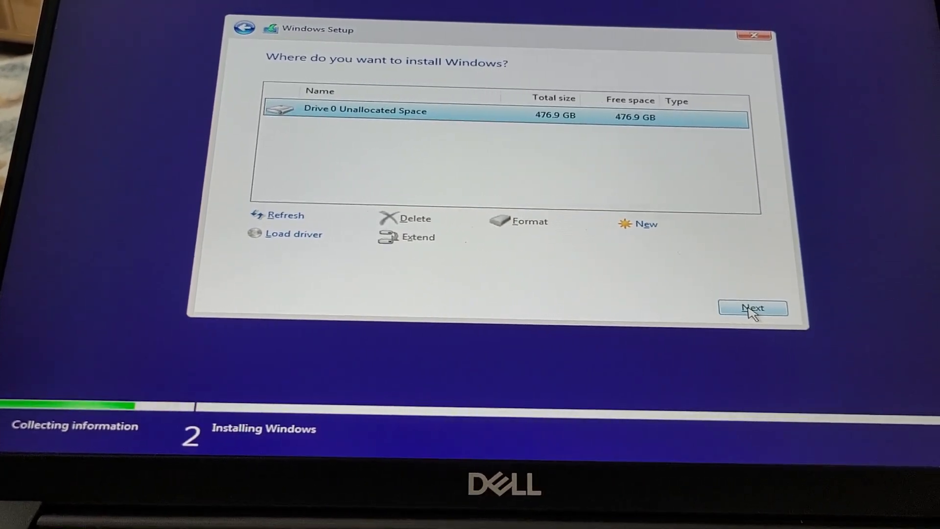
left_click(753, 307)
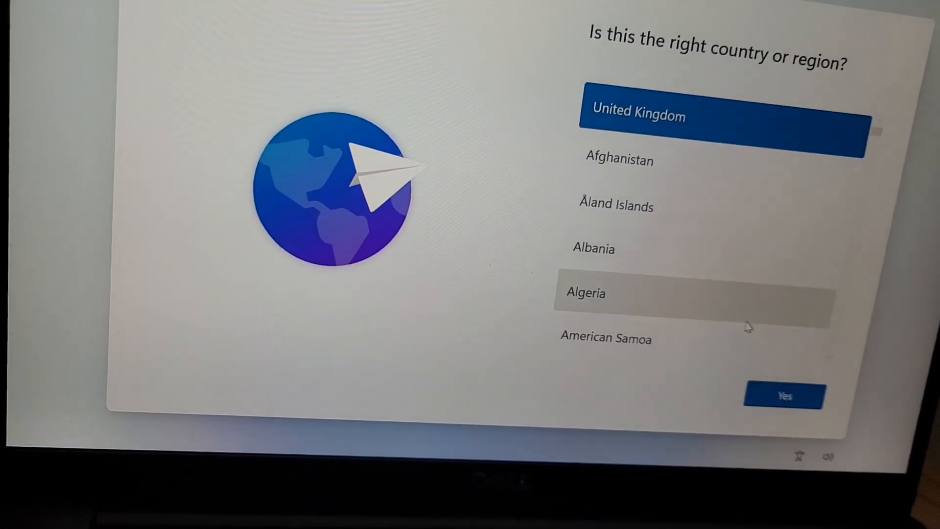
Confirm United Kingdom as the country or region in out-of-box setup
left_click(781, 395)
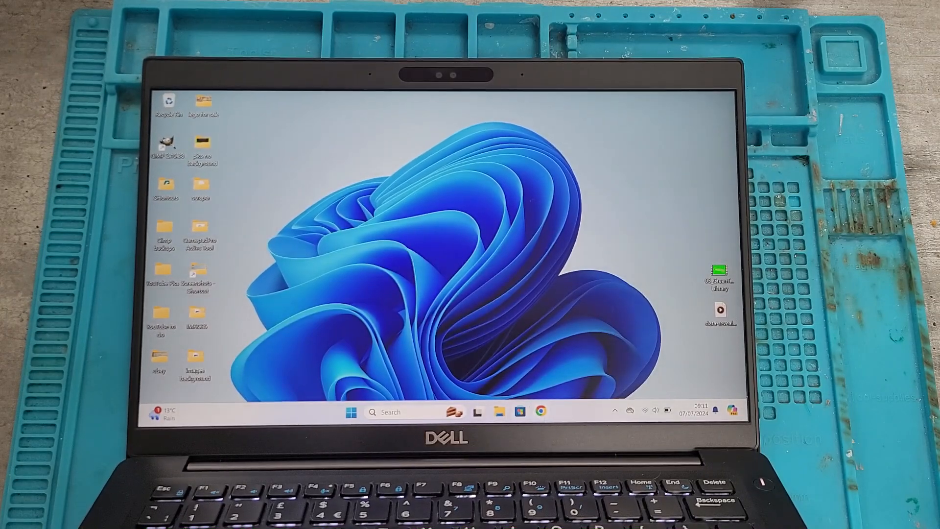
Launch Chrome from the taskbar and enter youtube.com in the address bar
left_click(541, 412)
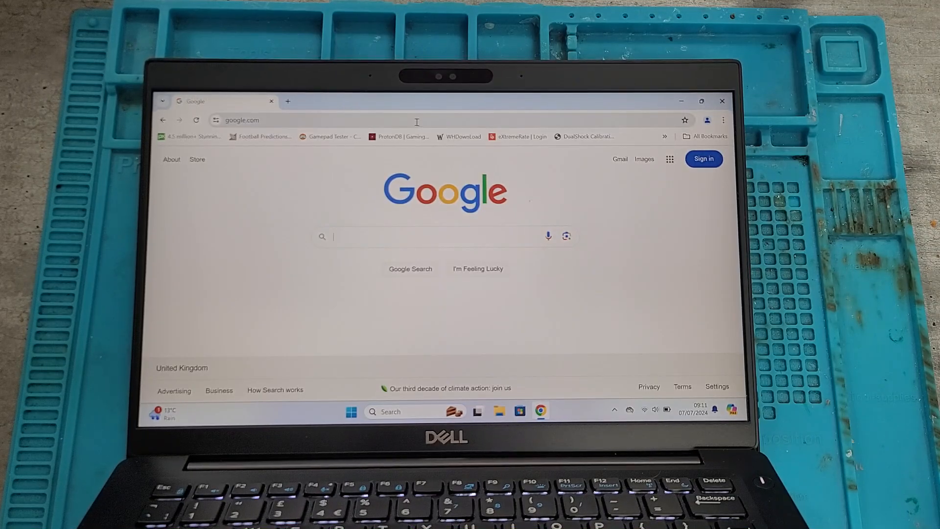
type("youtube.com")
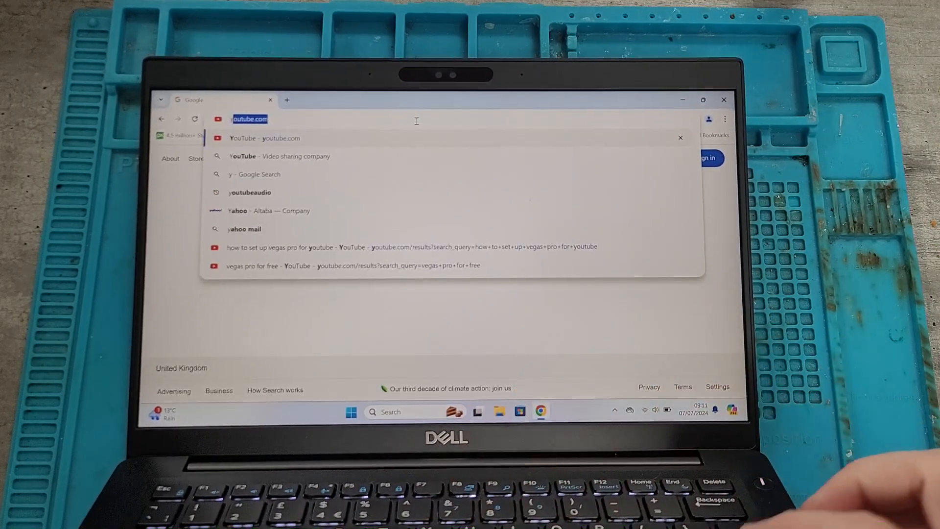